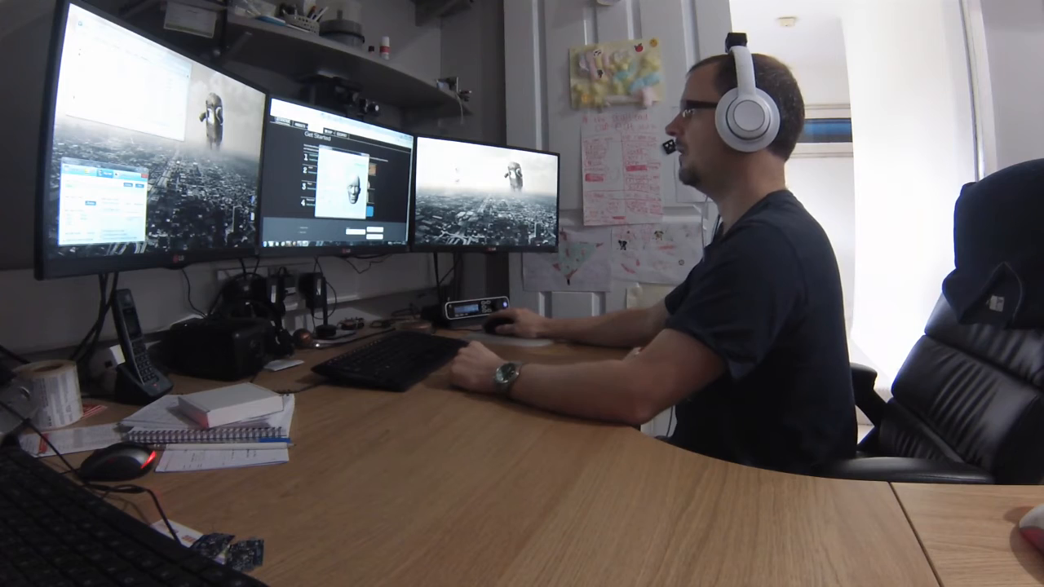
# Step: Run the Auto Gyro Bias calculation while keeping the EDTracker stationary until the progress bar fills
pyautogui.click(202, 447)
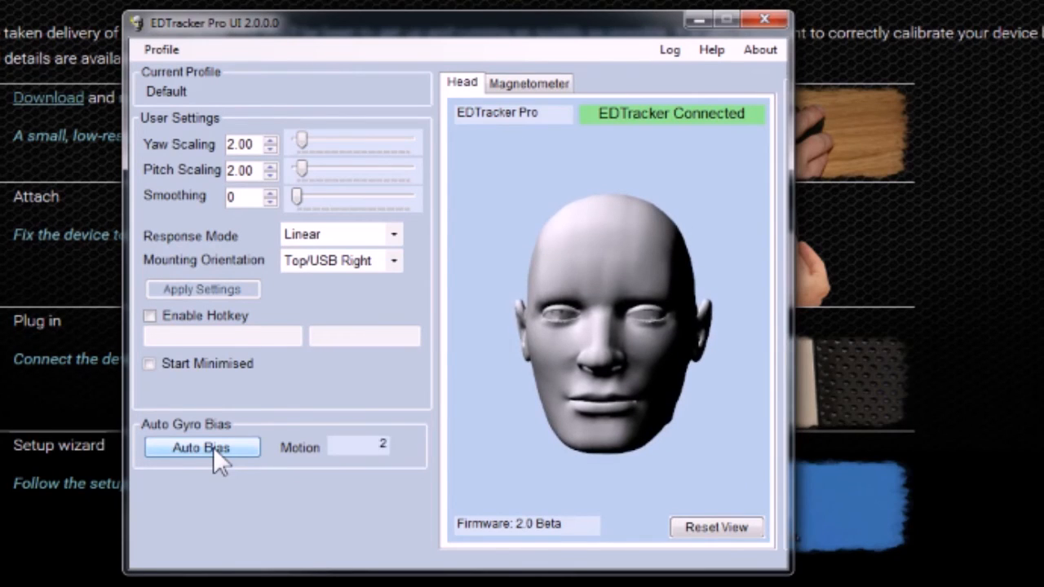
pyautogui.click(203, 447)
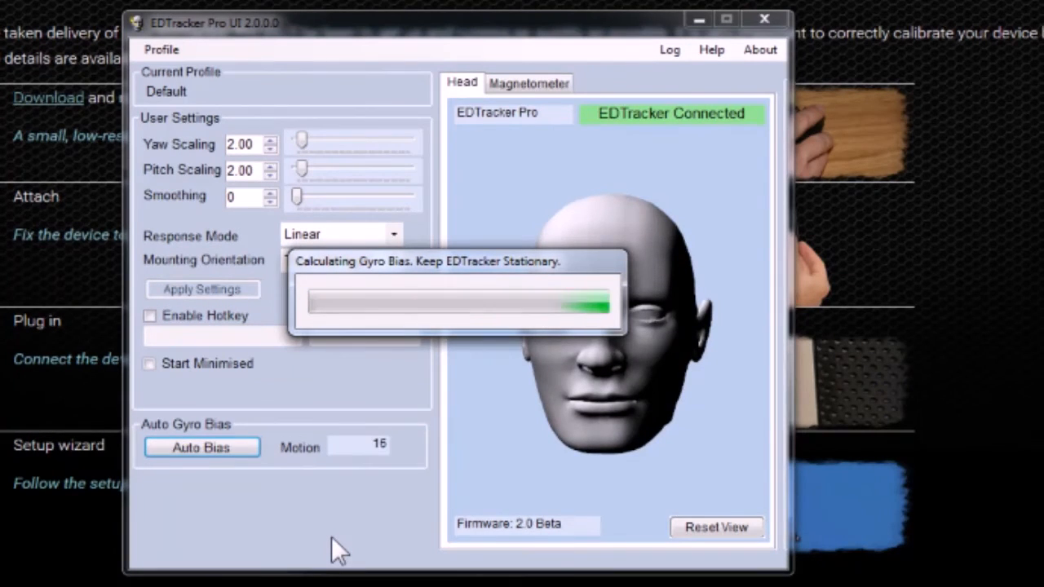